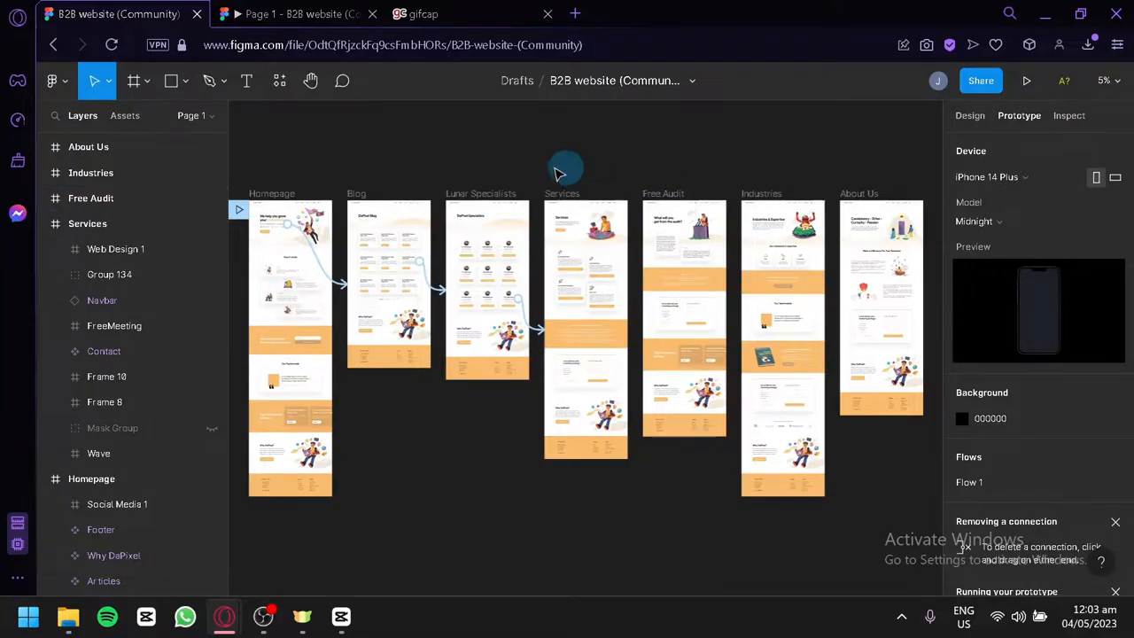
mouse_move(521, 512)
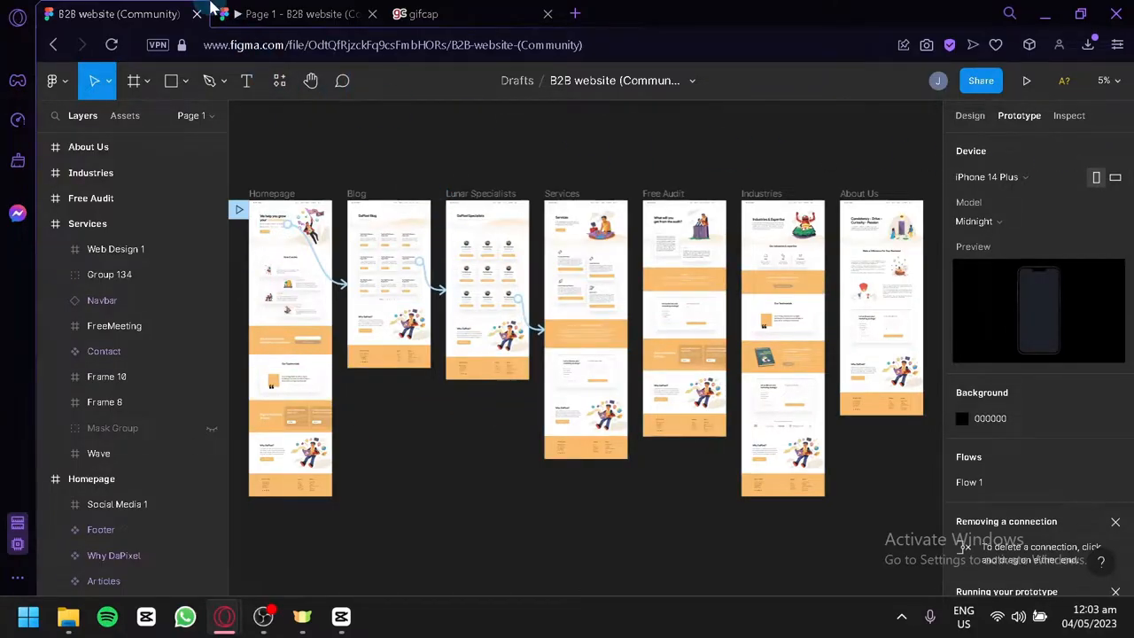
- Bring the B2B website blog prototype up in its own Figma tab
click(1027, 82)
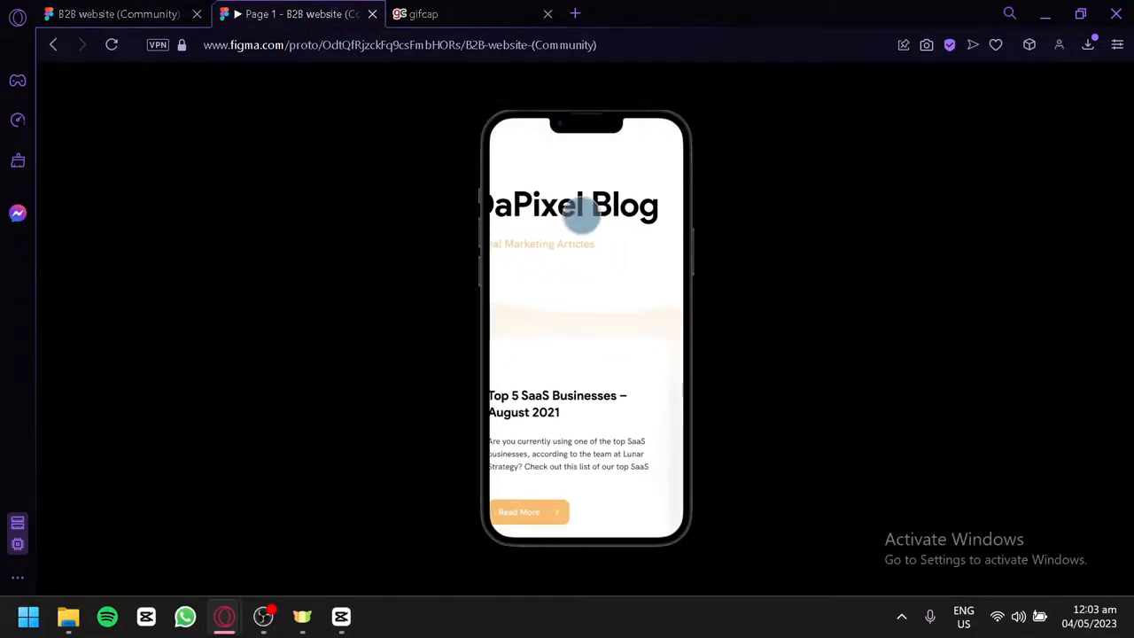
click(115, 14)
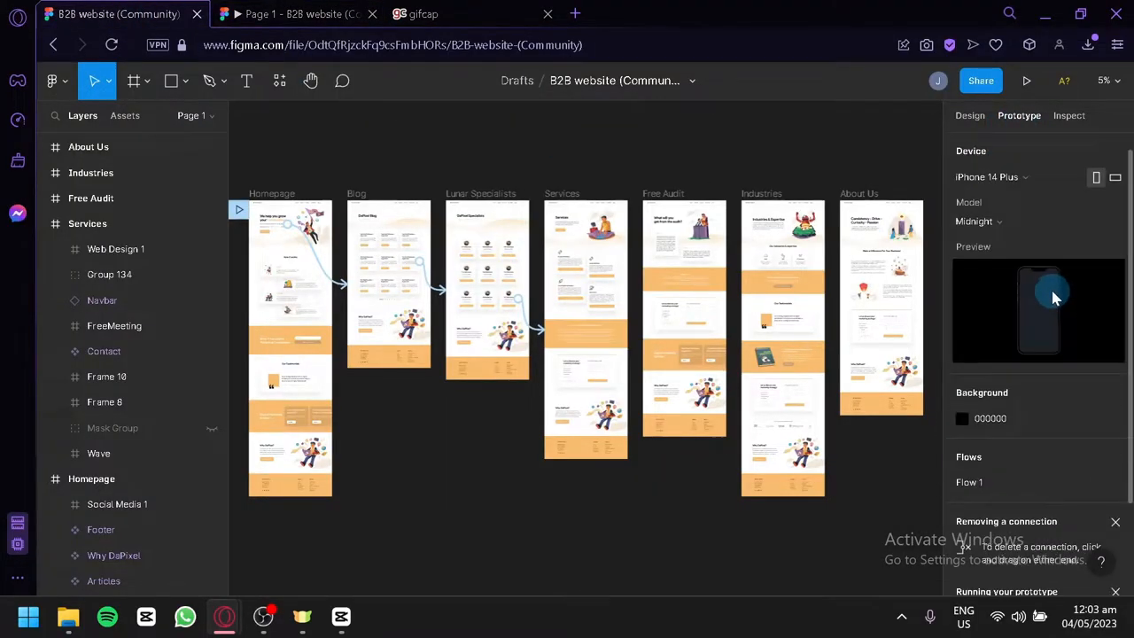
click(1026, 81)
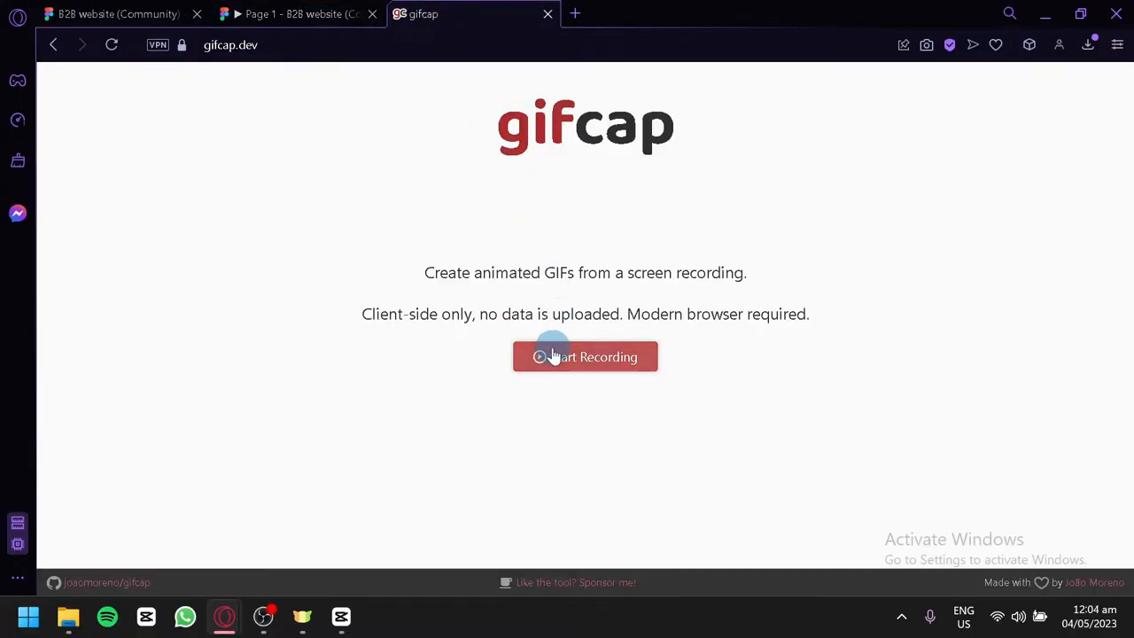
- Start a gifcap recording and share the Page 1 prototype tab as its source
click(585, 356)
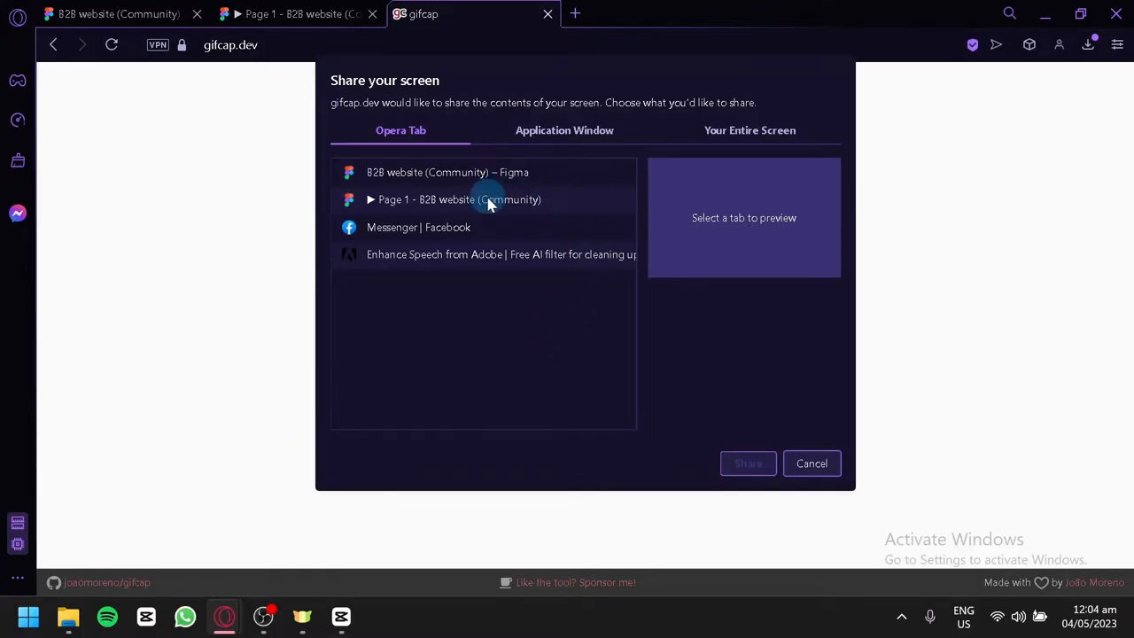
click(459, 198)
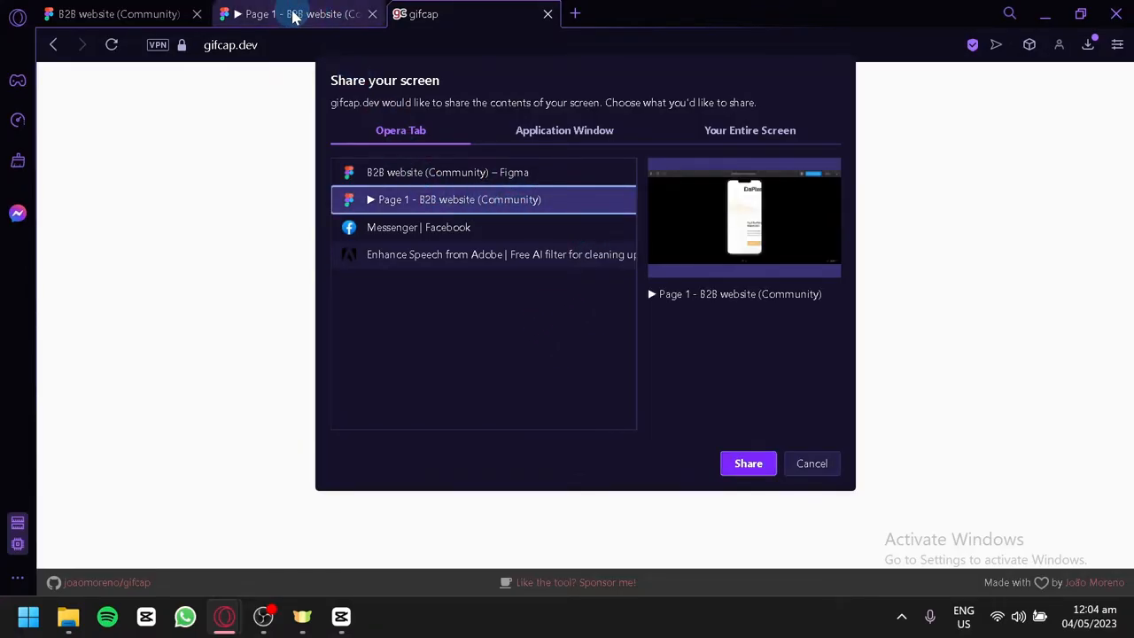
mouse_move(571, 321)
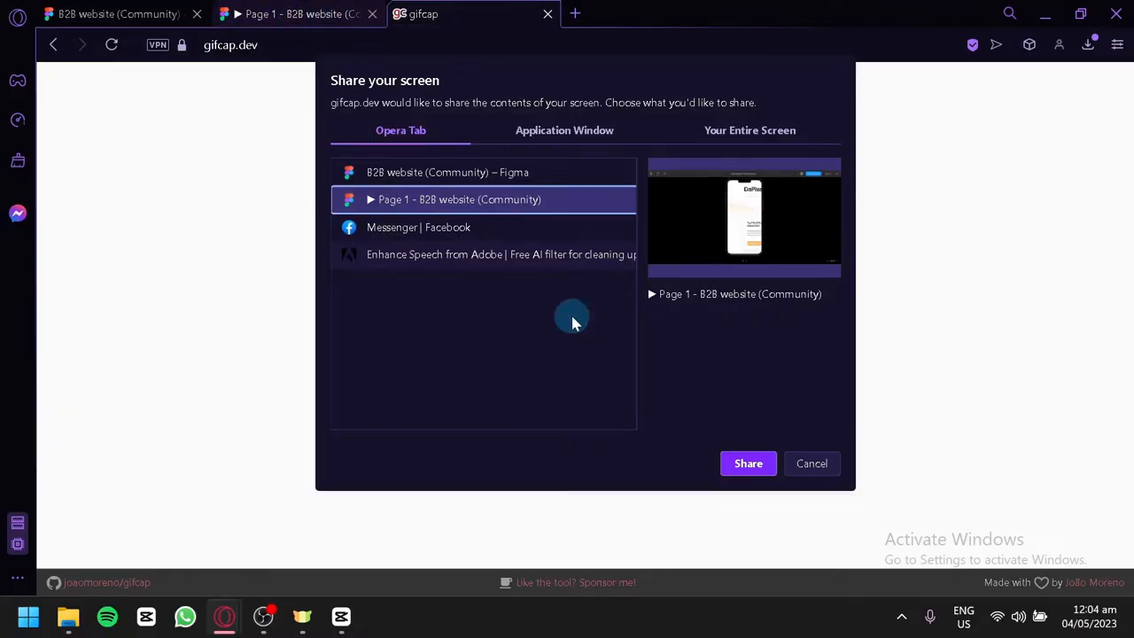
click(748, 465)
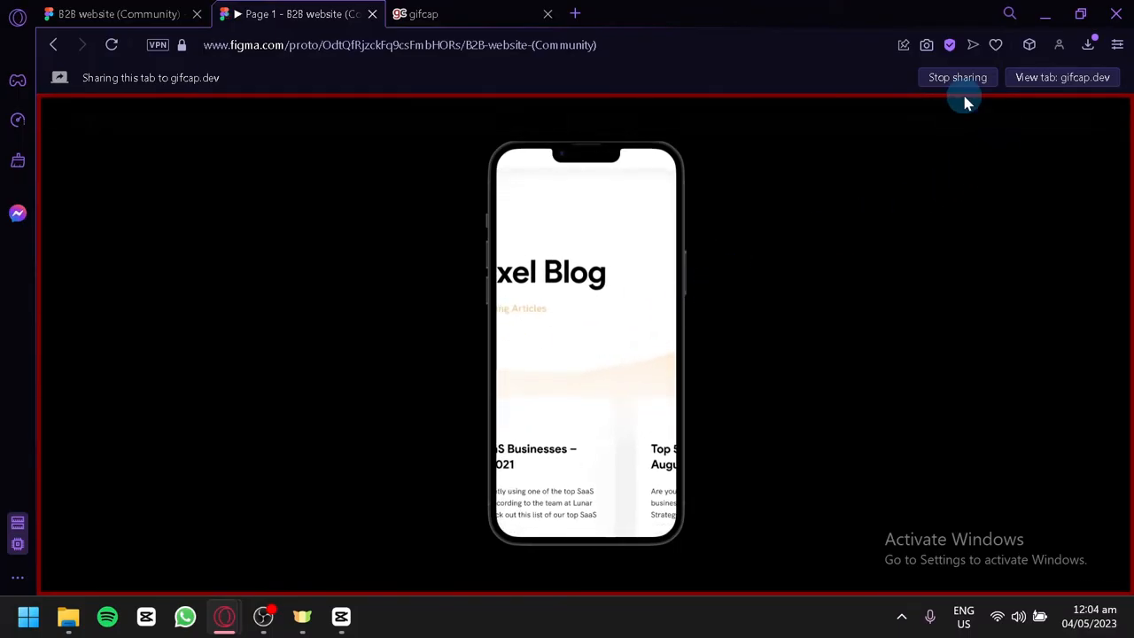
- Stop sharing the prototype tab once the blog screen has been captured
click(957, 78)
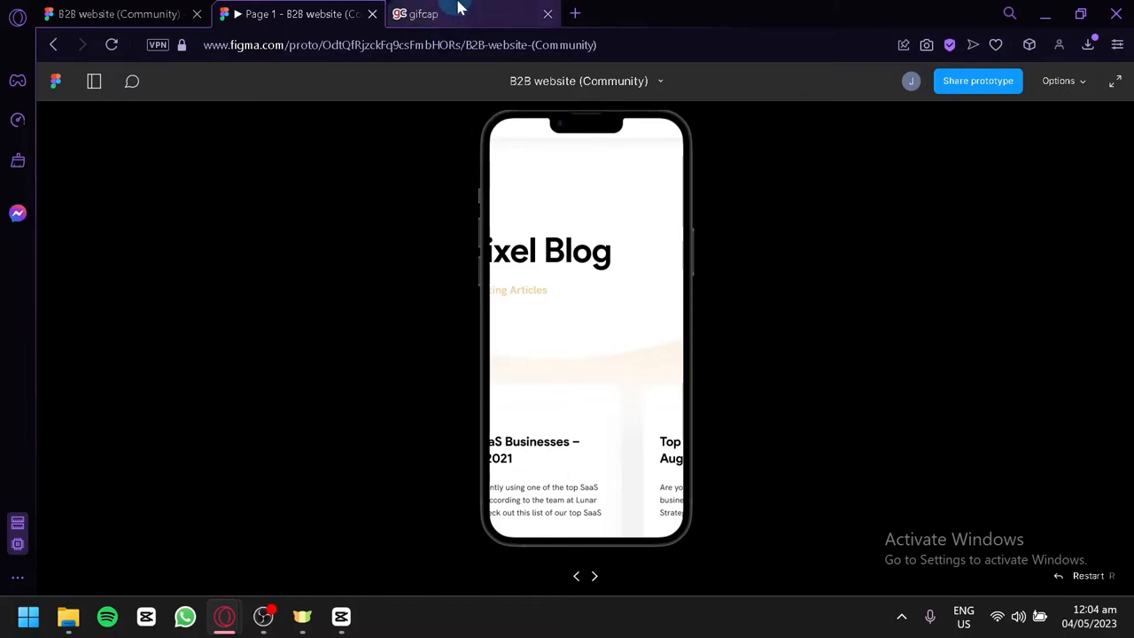
- Render the capture into a 14-second, 2.84 MB GIF in gifcap and download it
click(422, 14)
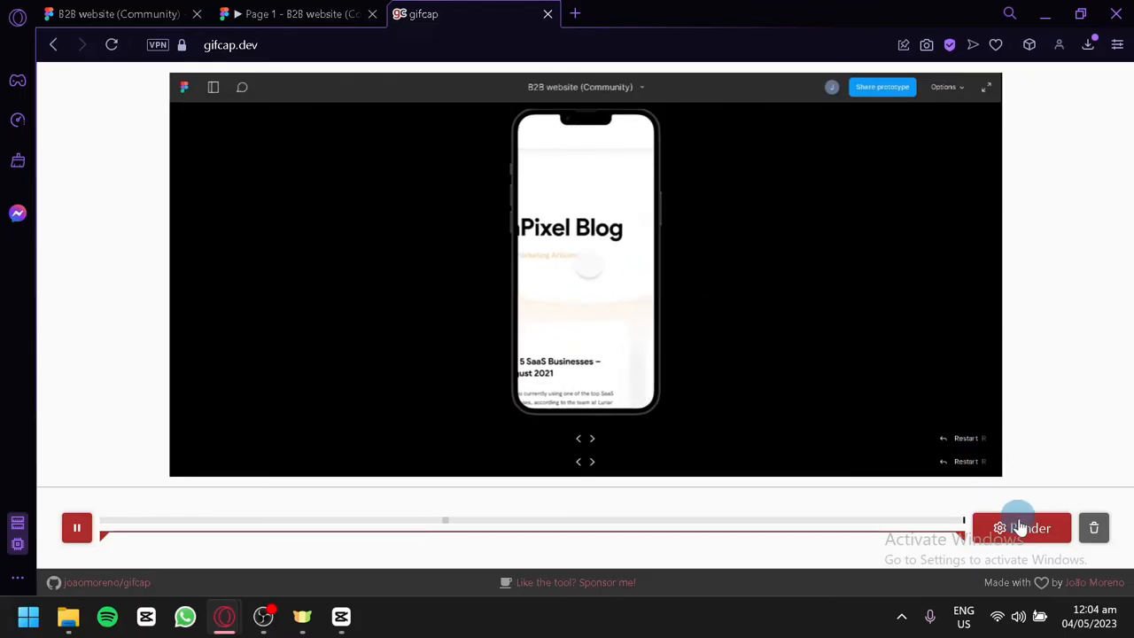
click(1021, 529)
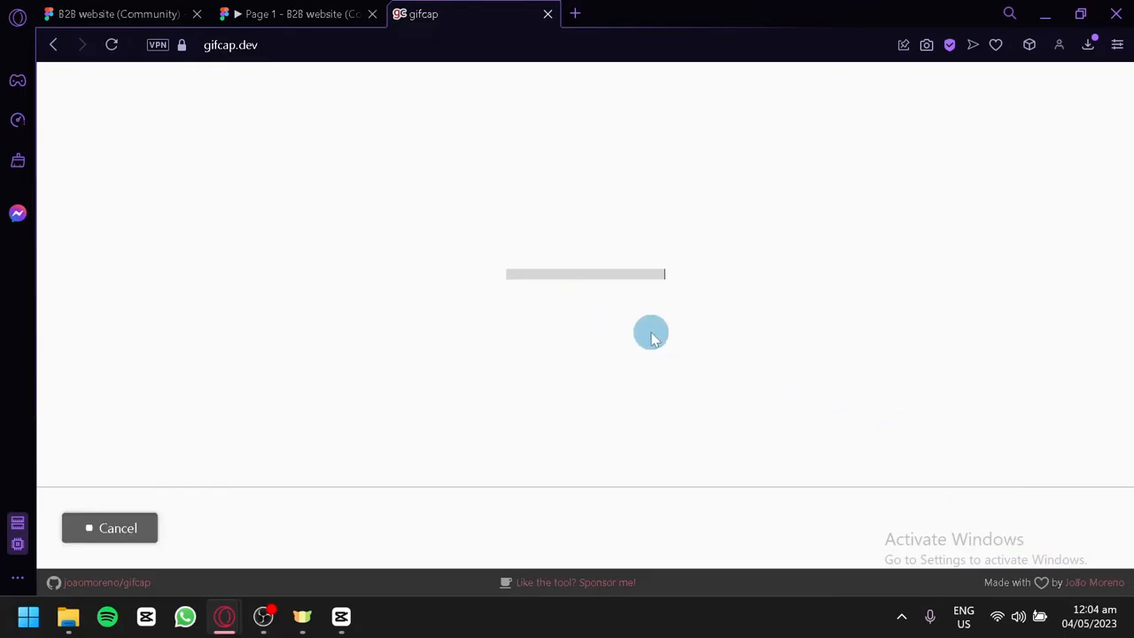
mouse_move(581, 293)
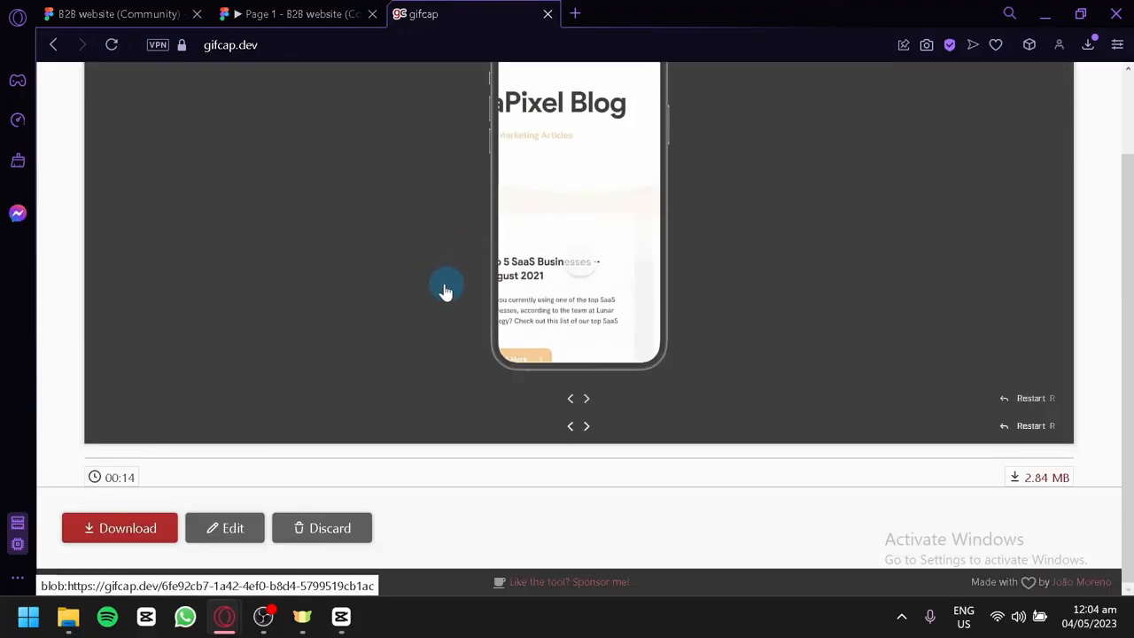
click(121, 529)
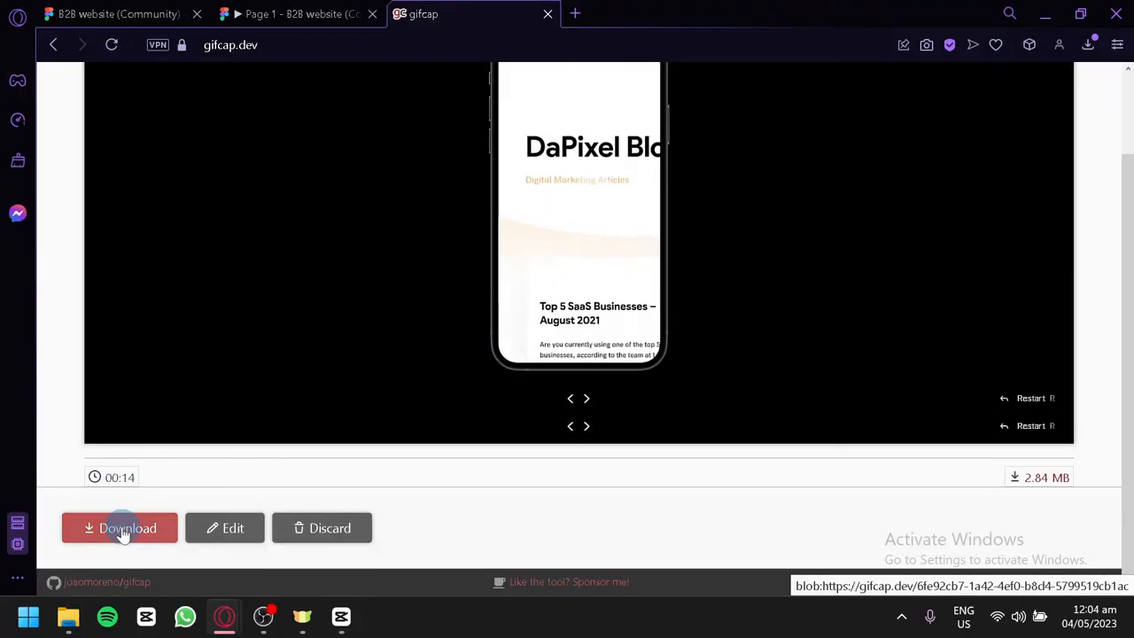